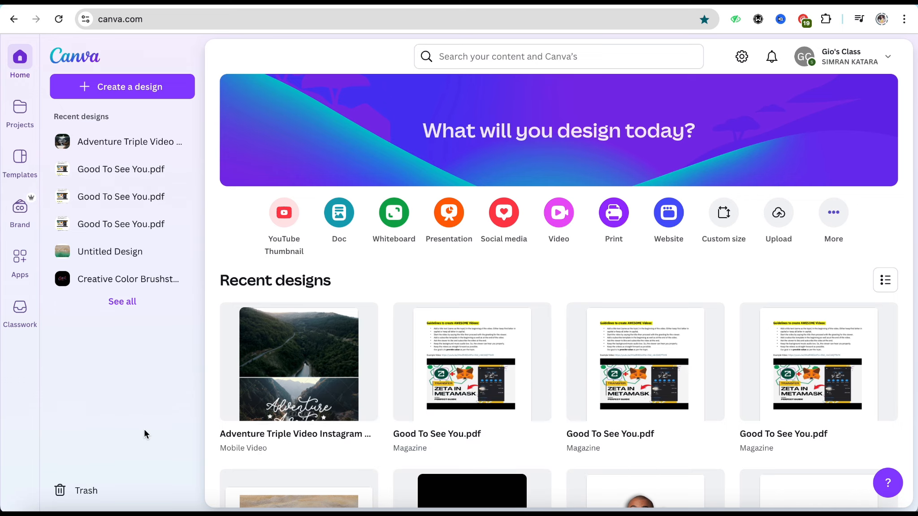
{"action": "mouse_move", "coordinate": [138, 435]}
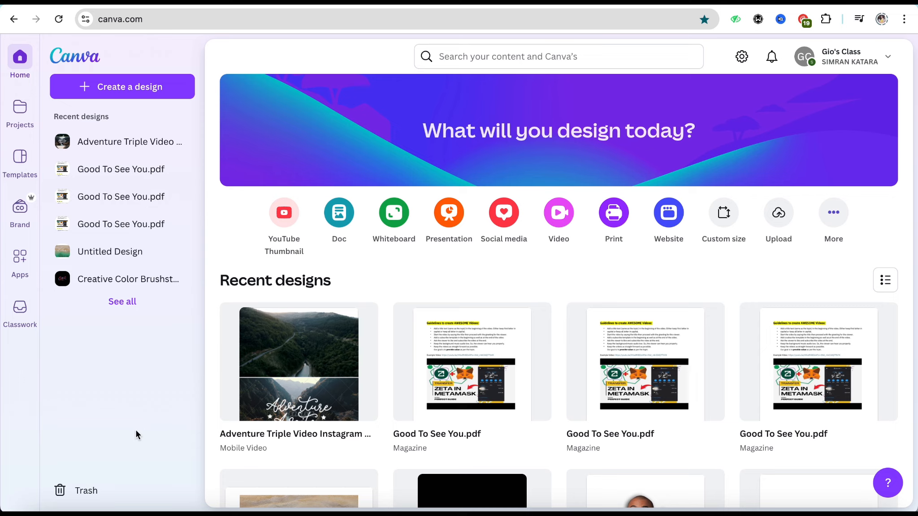
{"action": "mouse_move", "coordinate": [187, 31]}
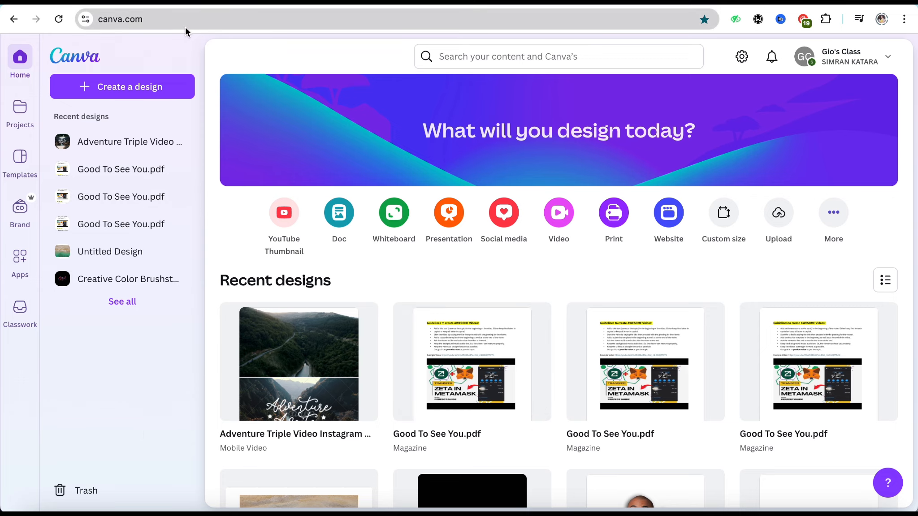
{"action": "mouse_move", "coordinate": [449, 212]}
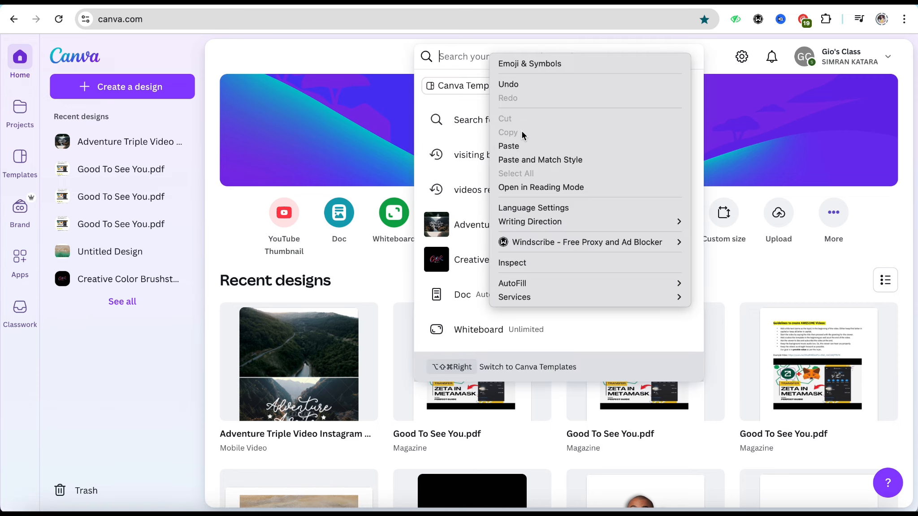
Search 'visiting business card' templates and scroll the results to the red Avery Davis card.
{"action": "left_click", "coordinate": [509, 147]}
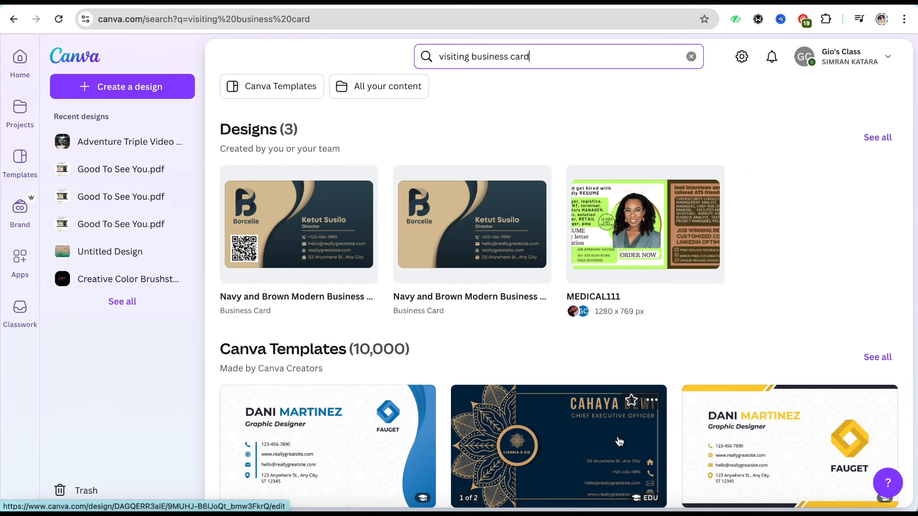
{"action": "scroll", "scroll_direction": "down", "scroll_amount": 3}
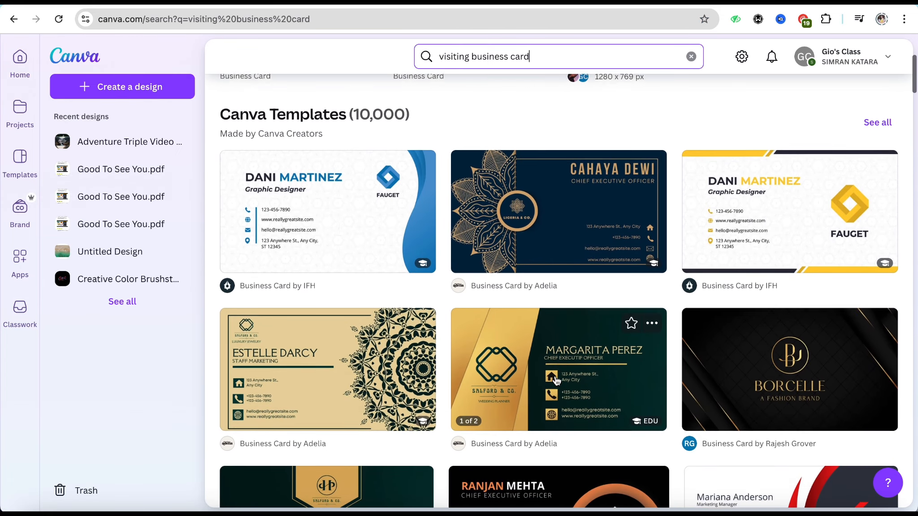
{"action": "scroll", "scroll_direction": "up", "scroll_amount": 3}
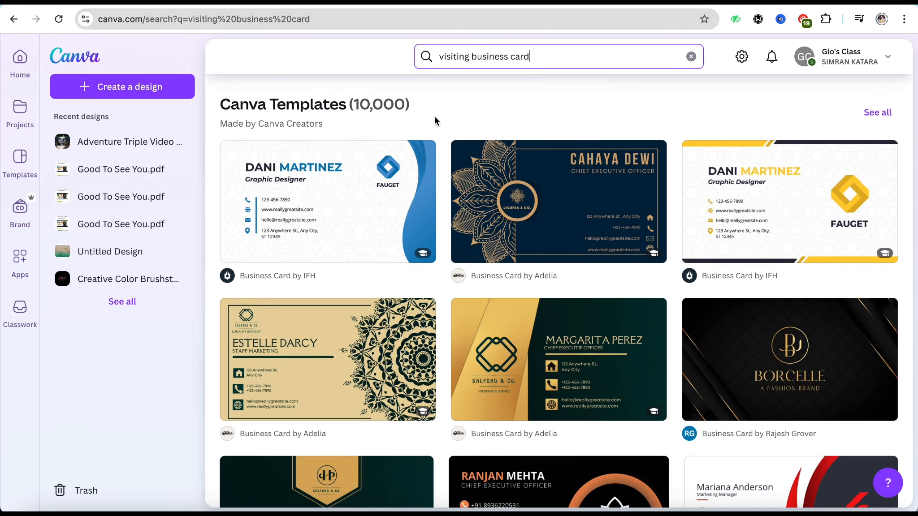
{"action": "scroll", "scroll_direction": "down", "scroll_amount": 3}
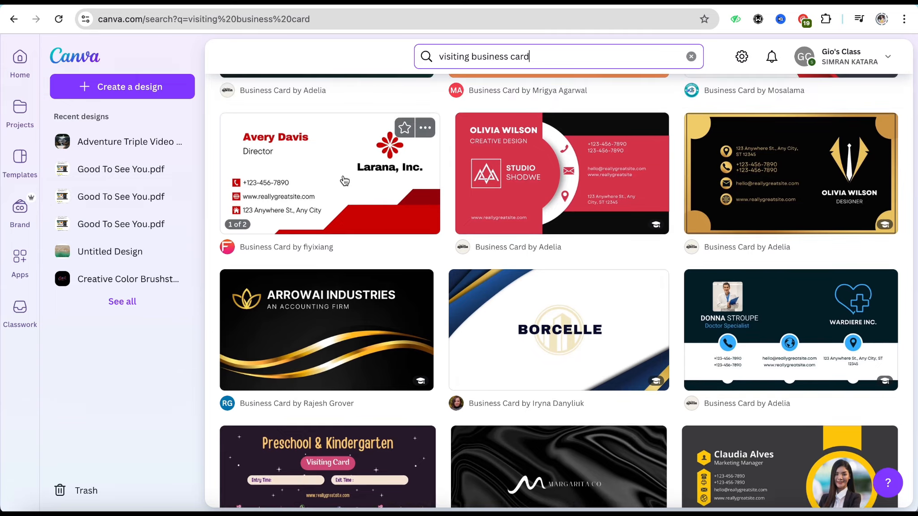
Open the red Avery Davis / Larana, Inc. card in the editor and select its text lines.
{"action": "left_click", "coordinate": [329, 173]}
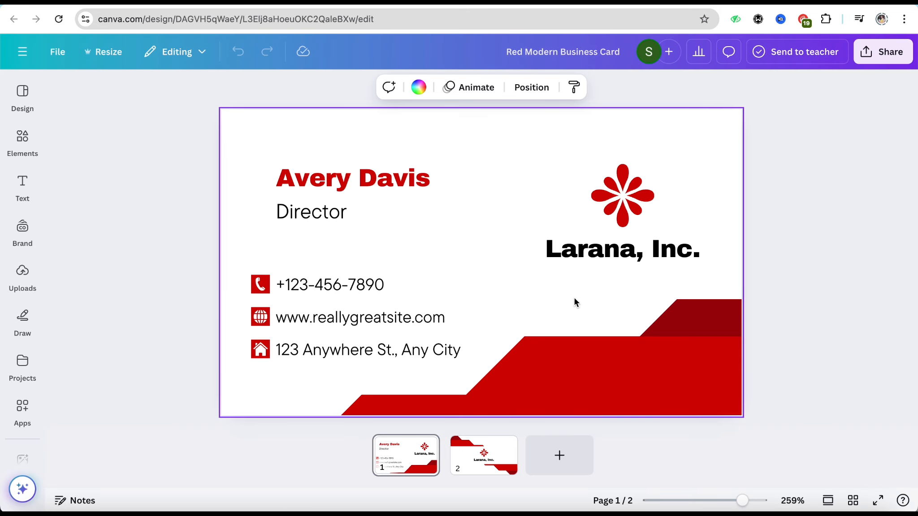
{"action": "left_click", "coordinate": [359, 317]}
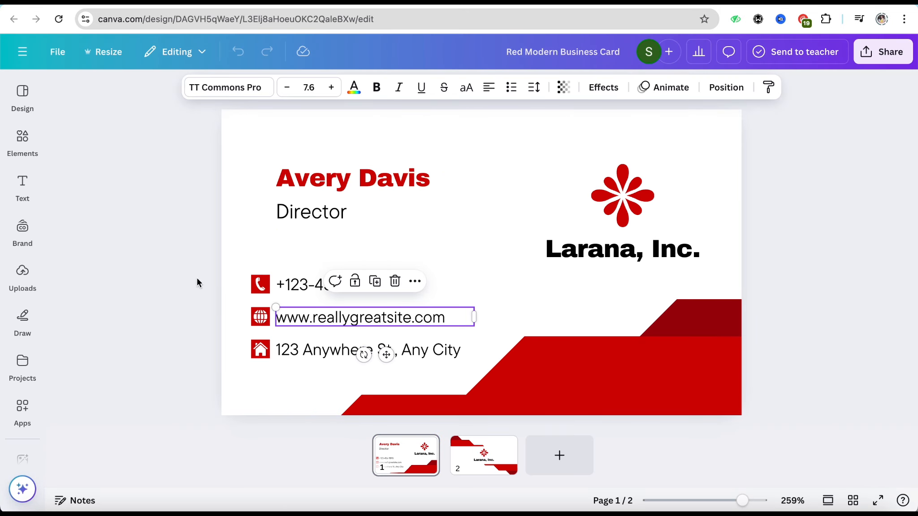
{"action": "left_click", "coordinate": [352, 178]}
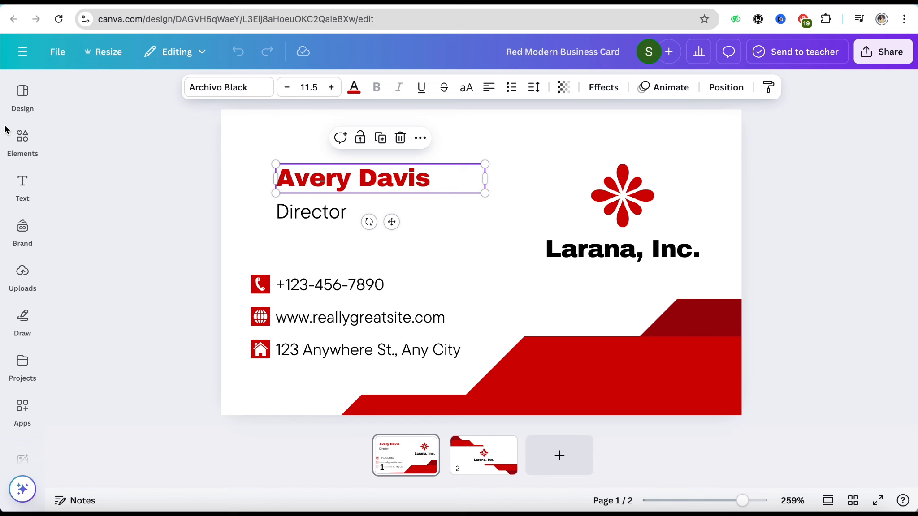
From Elements, place the black dashed sunburst circle over the red flower logo.
{"action": "left_click", "coordinate": [21, 141]}
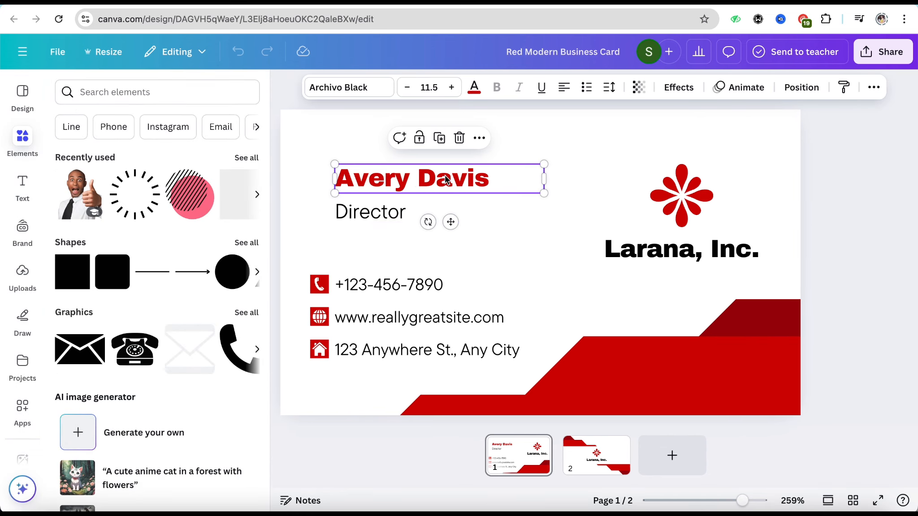
{"action": "left_click", "coordinate": [370, 211]}
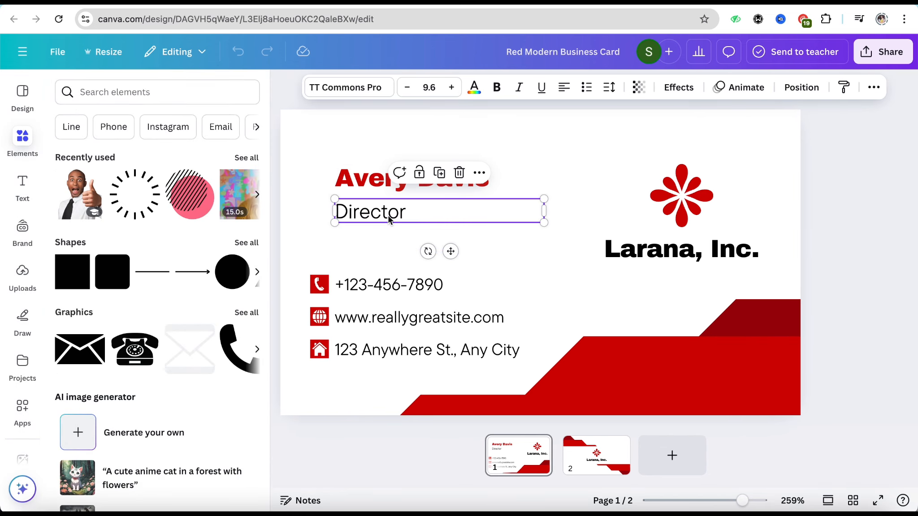
{"action": "mouse_move", "coordinate": [470, 298]}
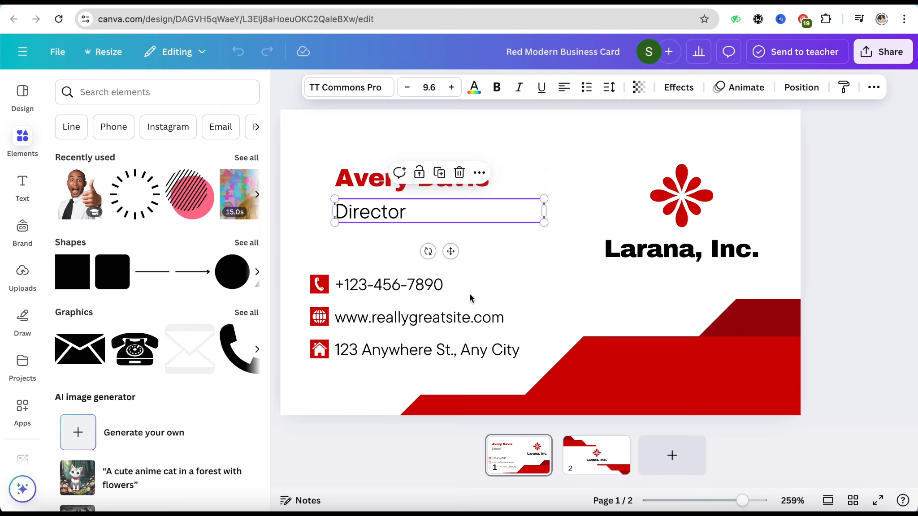
{"action": "left_click", "coordinate": [682, 248]}
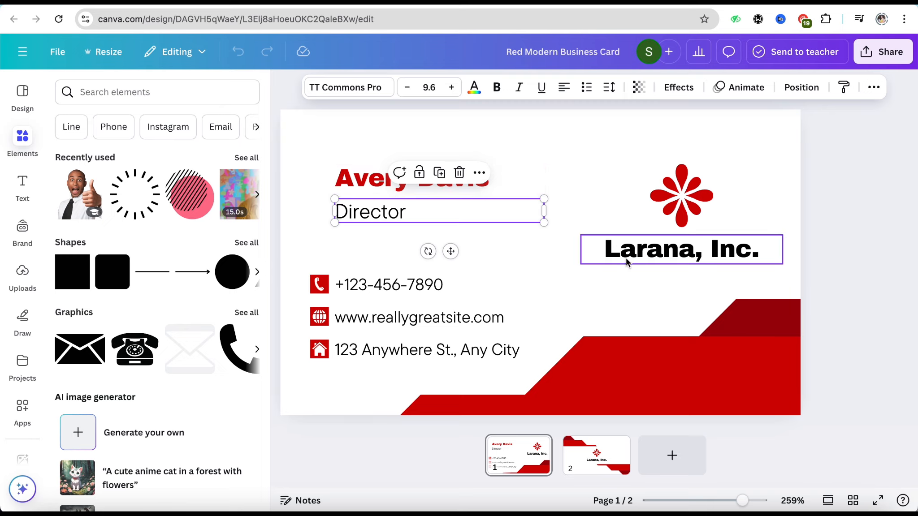
{"action": "left_click", "coordinate": [360, 375]}
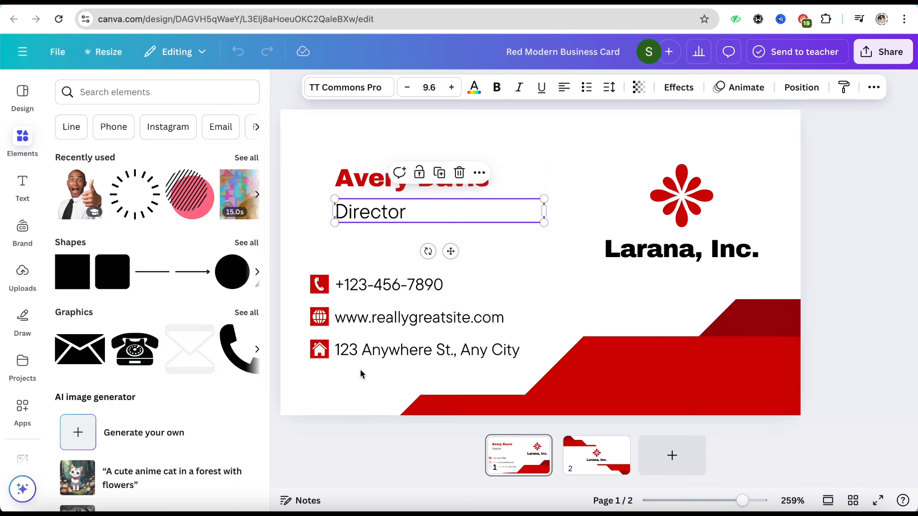
{"action": "mouse_move", "coordinate": [713, 196]}
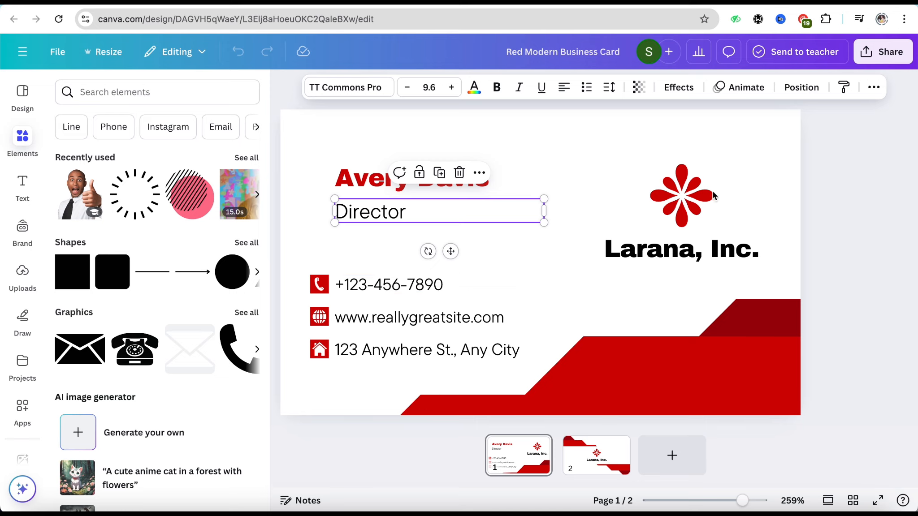
{"action": "mouse_move", "coordinate": [254, 204]}
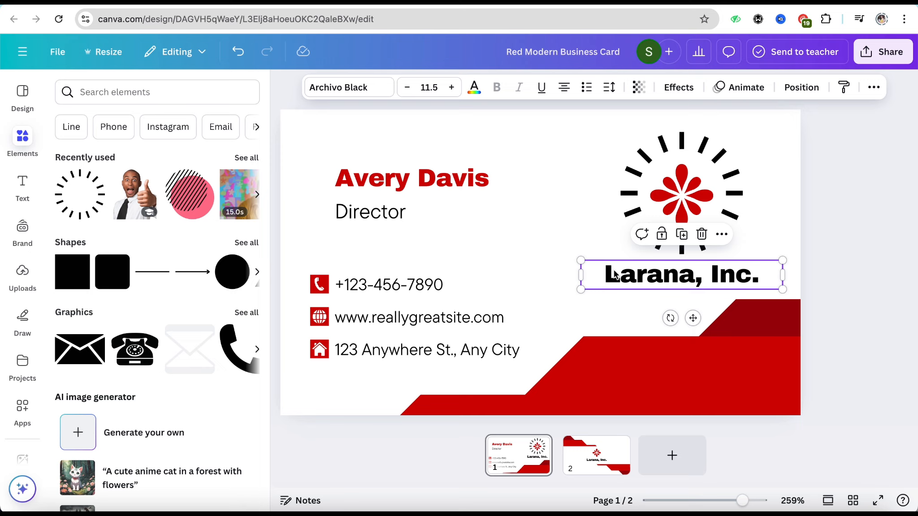
{"action": "mouse_move", "coordinate": [883, 52]}
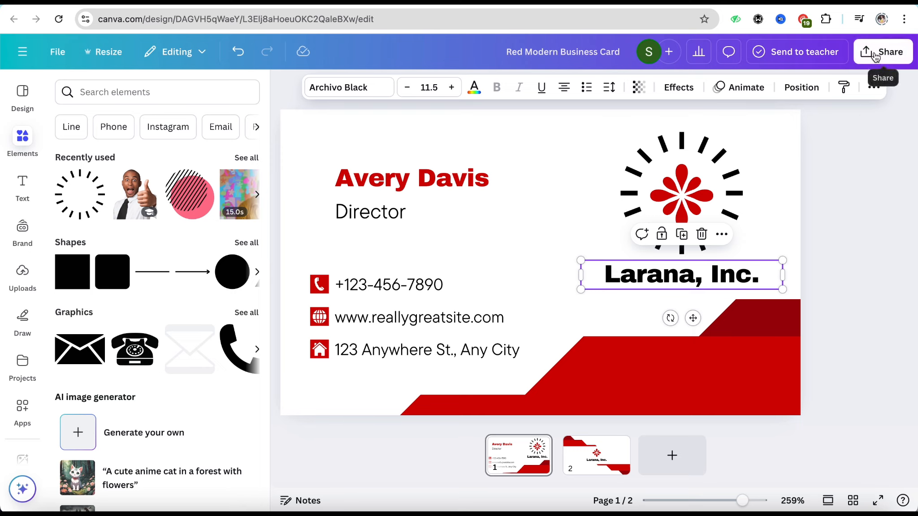
{"action": "left_click", "coordinate": [883, 51]}
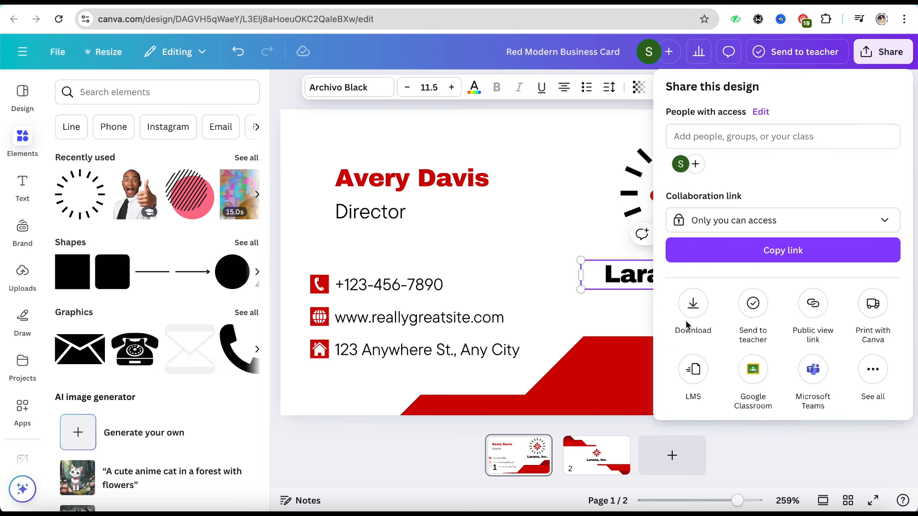
{"action": "mouse_move", "coordinate": [386, 459]}
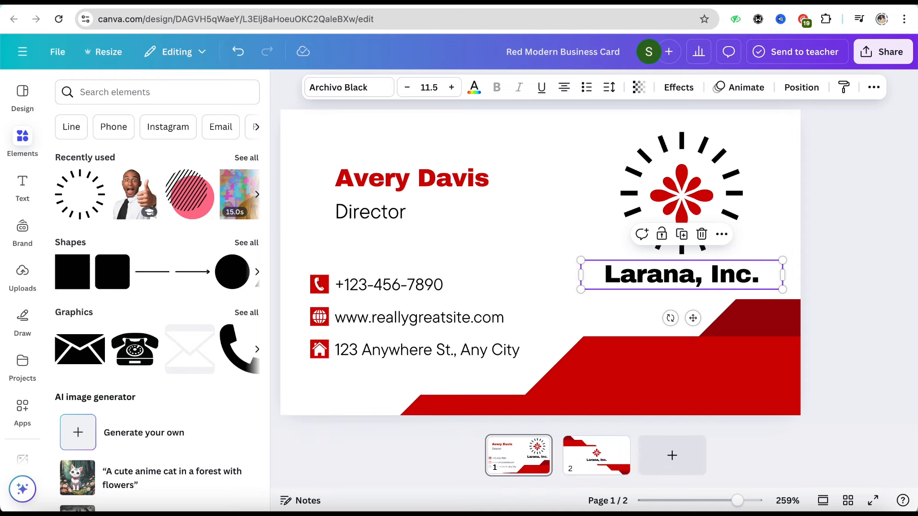
{"action": "left_click", "coordinate": [426, 350]}
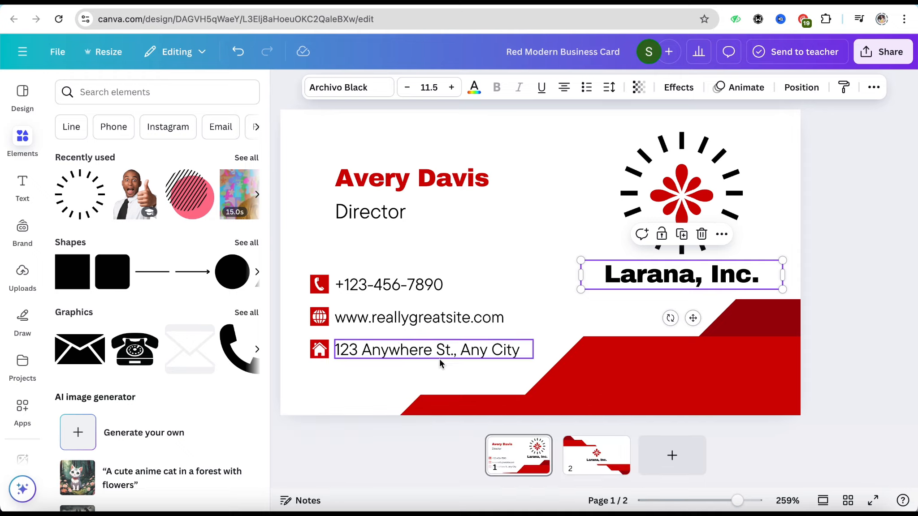